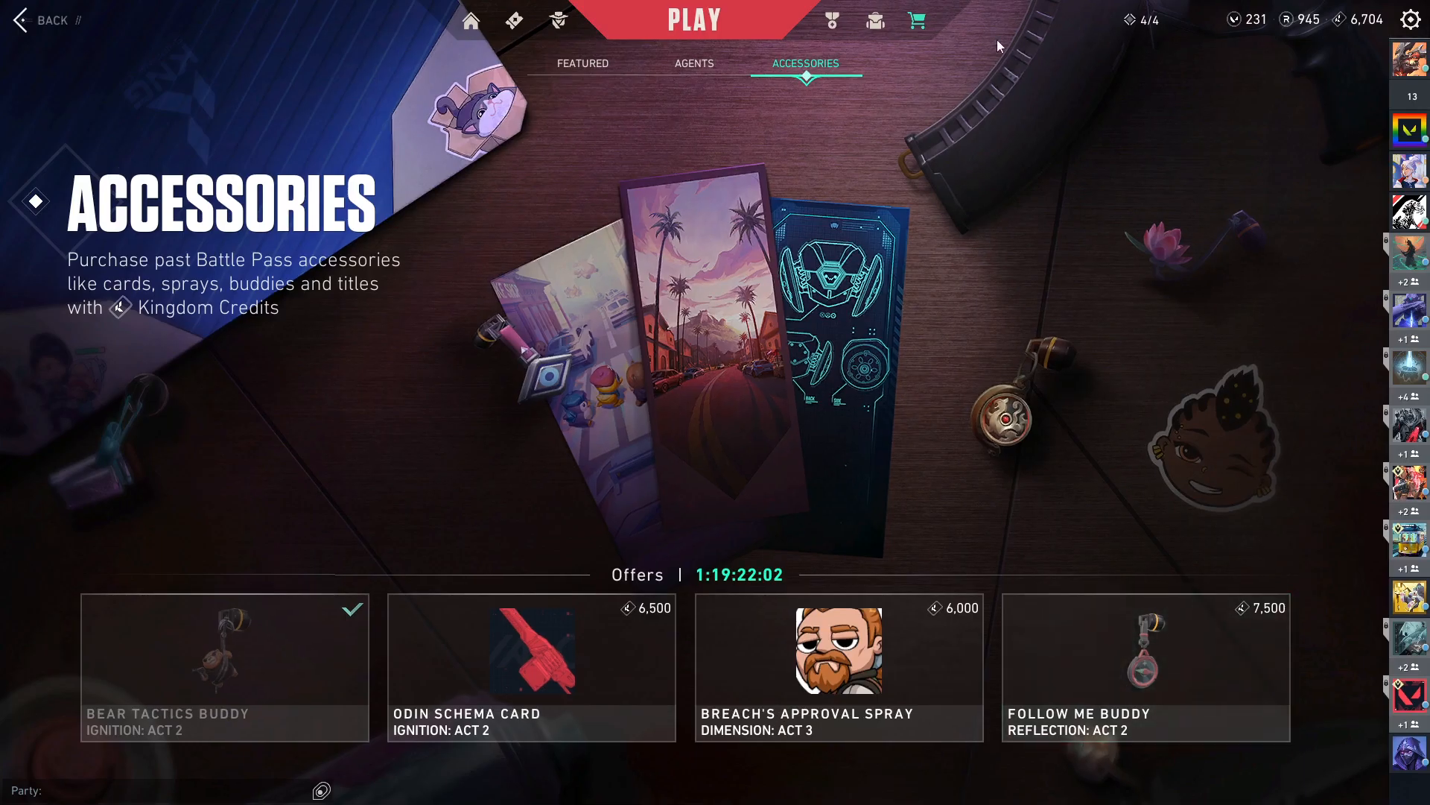
# View the career match history, then the agents collection and Deadlock's agent details.
pyautogui.click(833, 19)
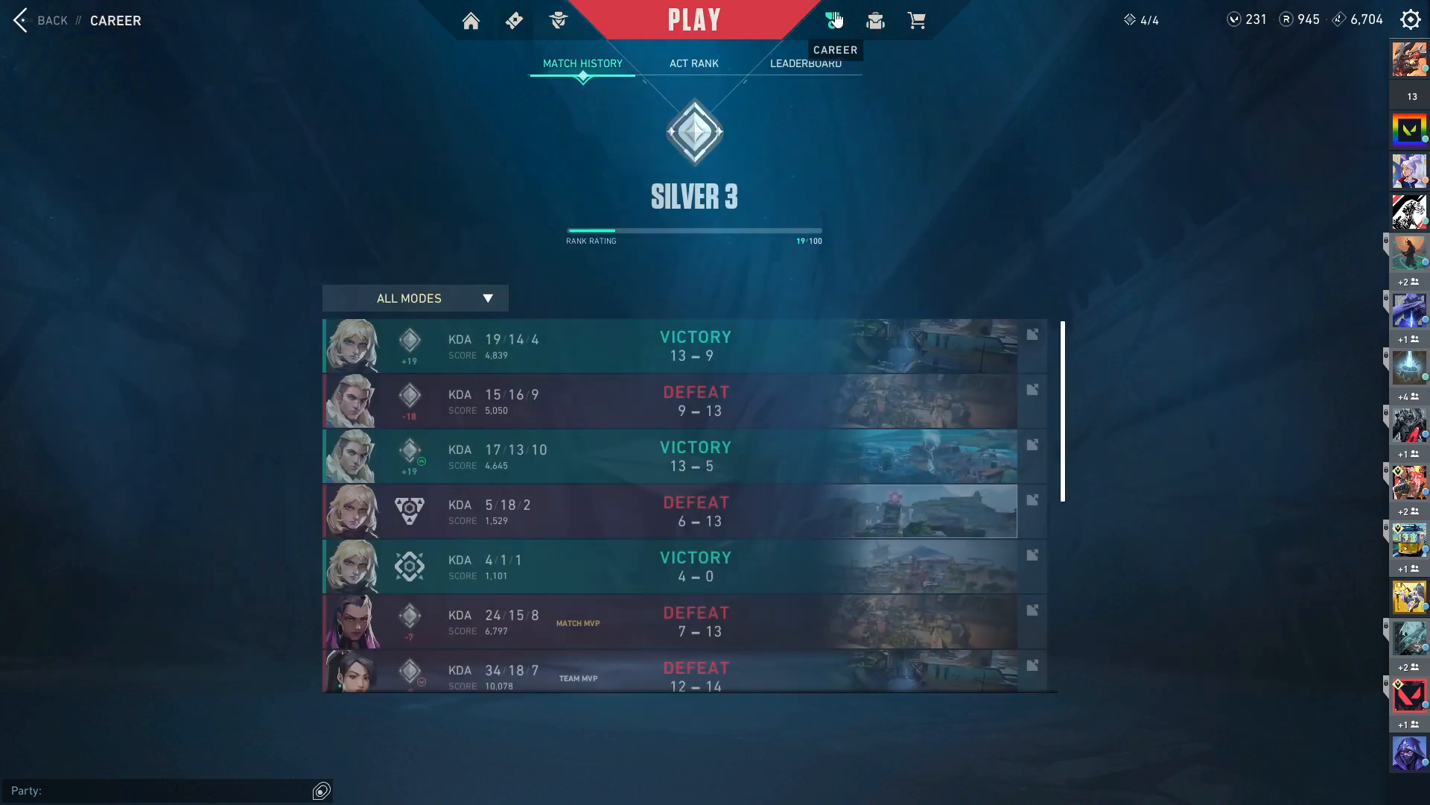
pyautogui.click(915, 19)
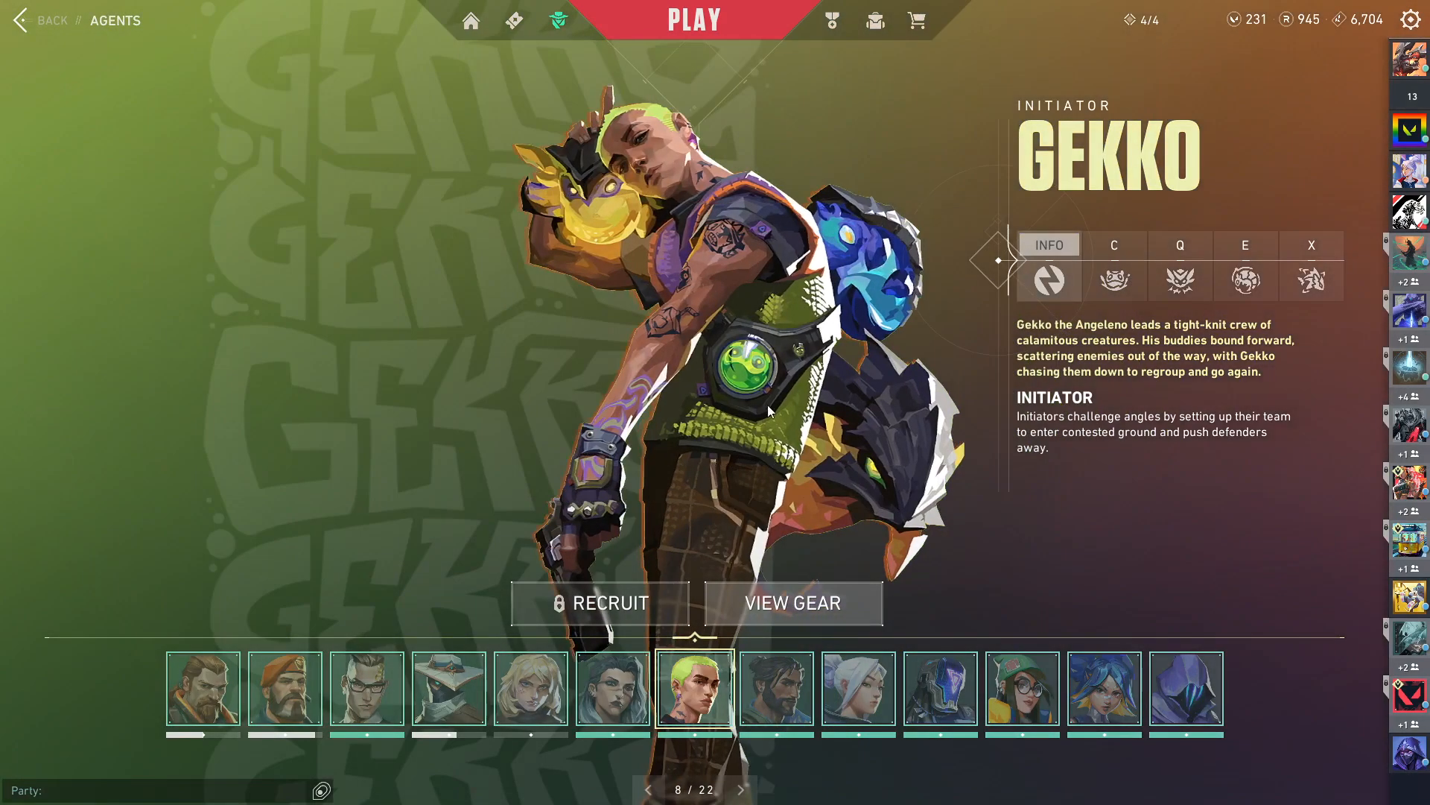
pyautogui.click(790, 602)
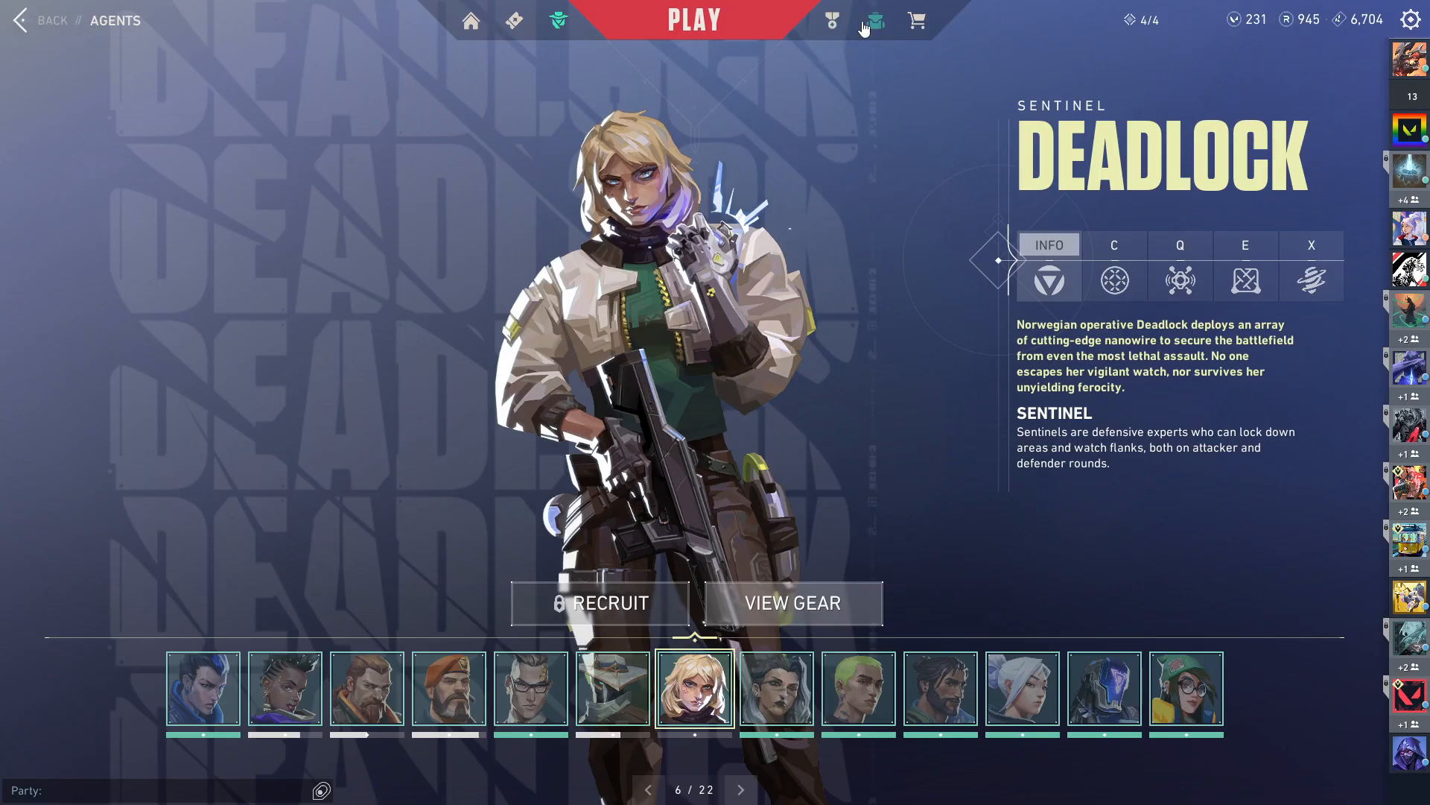
# View the current Act Rank under Career and choose an act from the episode list.
pyautogui.click(832, 19)
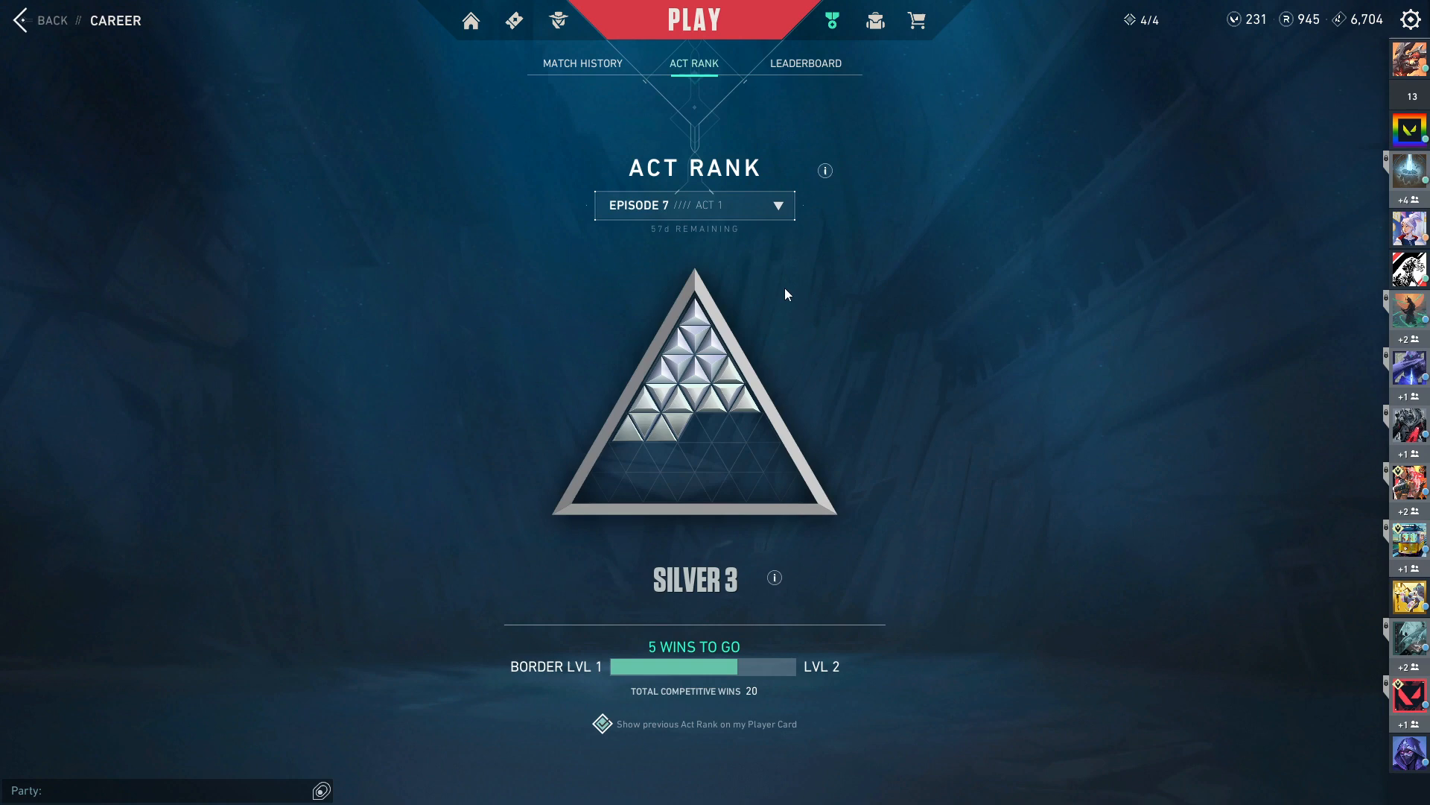
pyautogui.click(693, 204)
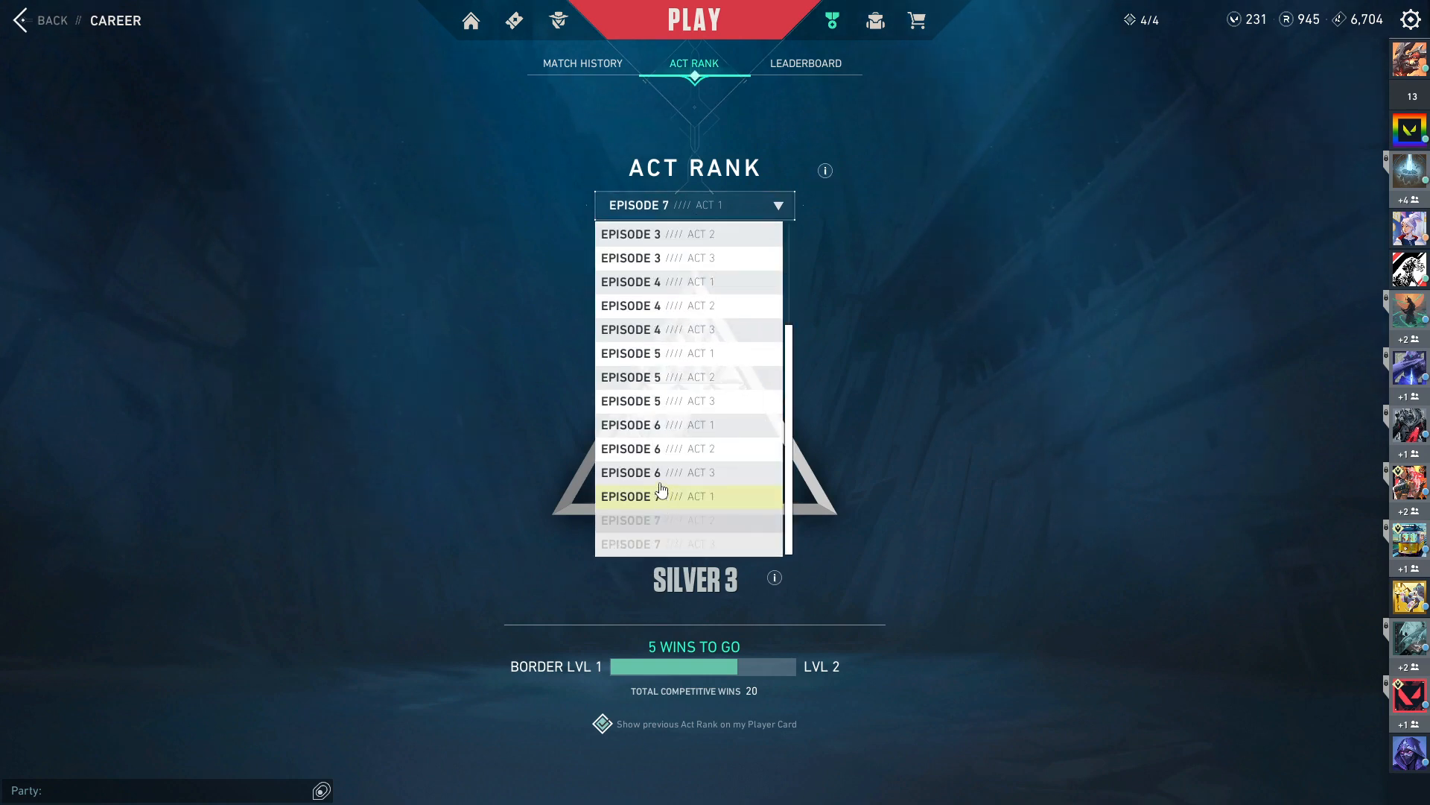
pyautogui.click(43, 19)
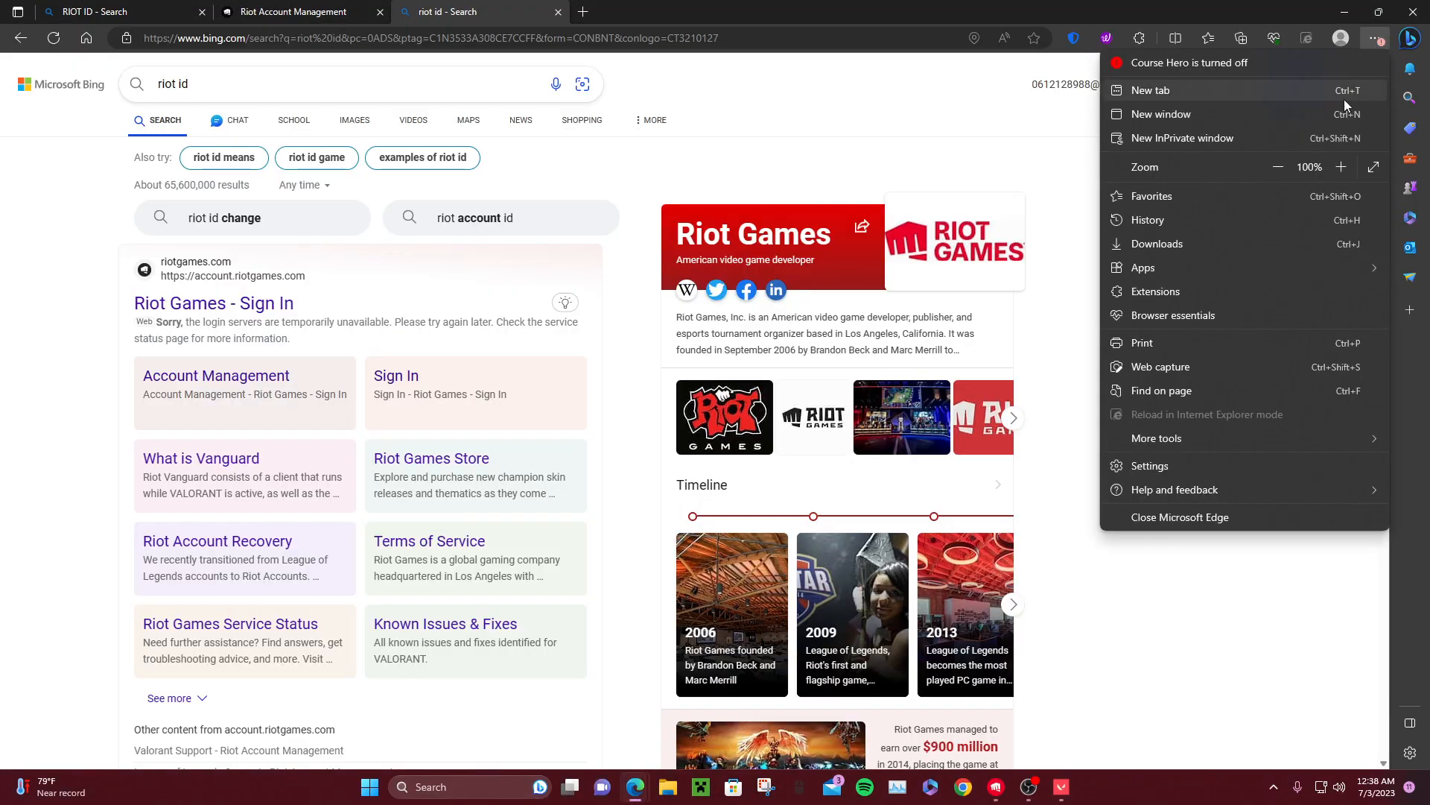
# In a new InPrivate window, search 'riot id' and open the Riot Account Management result.
pyautogui.click(1182, 137)
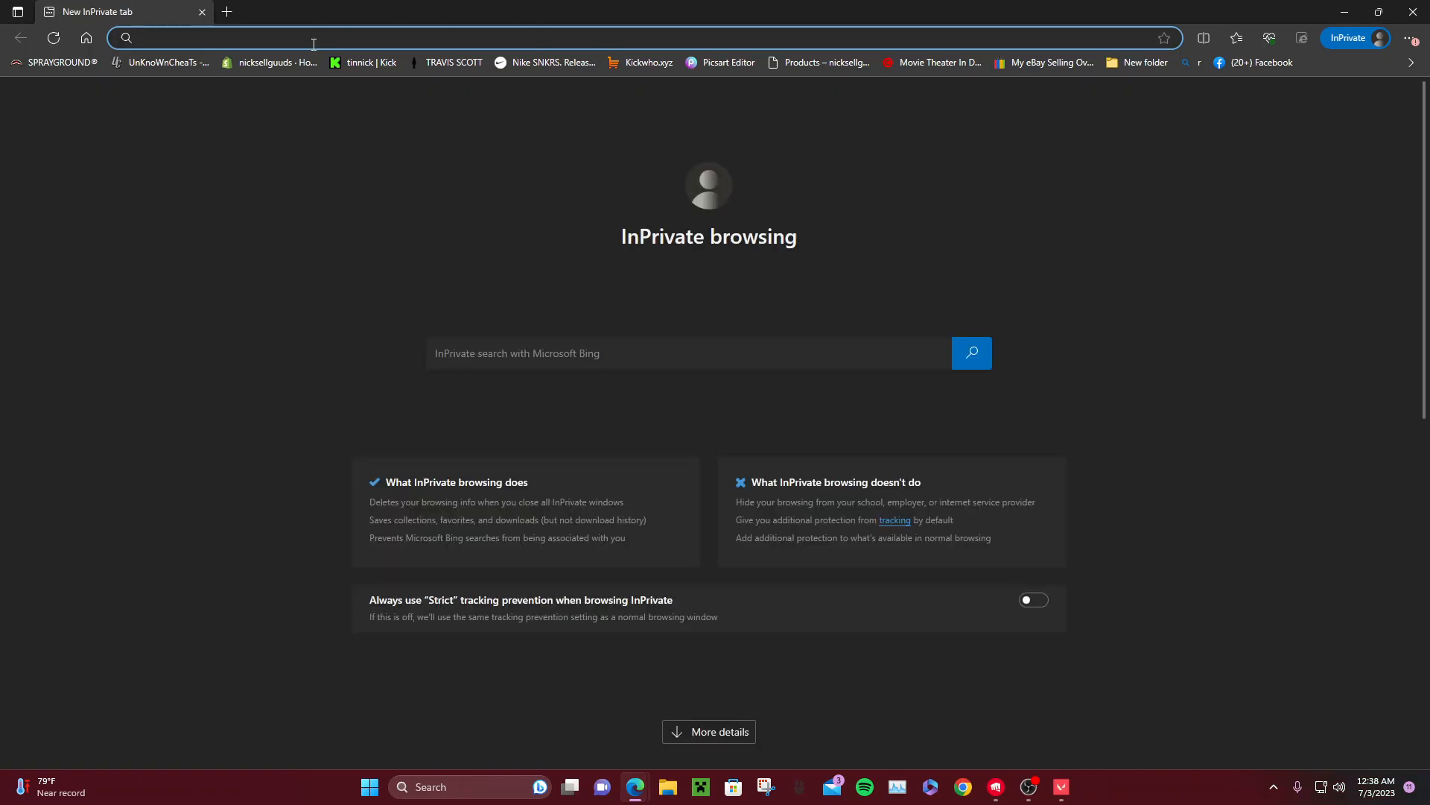
pyautogui.write('riot id')
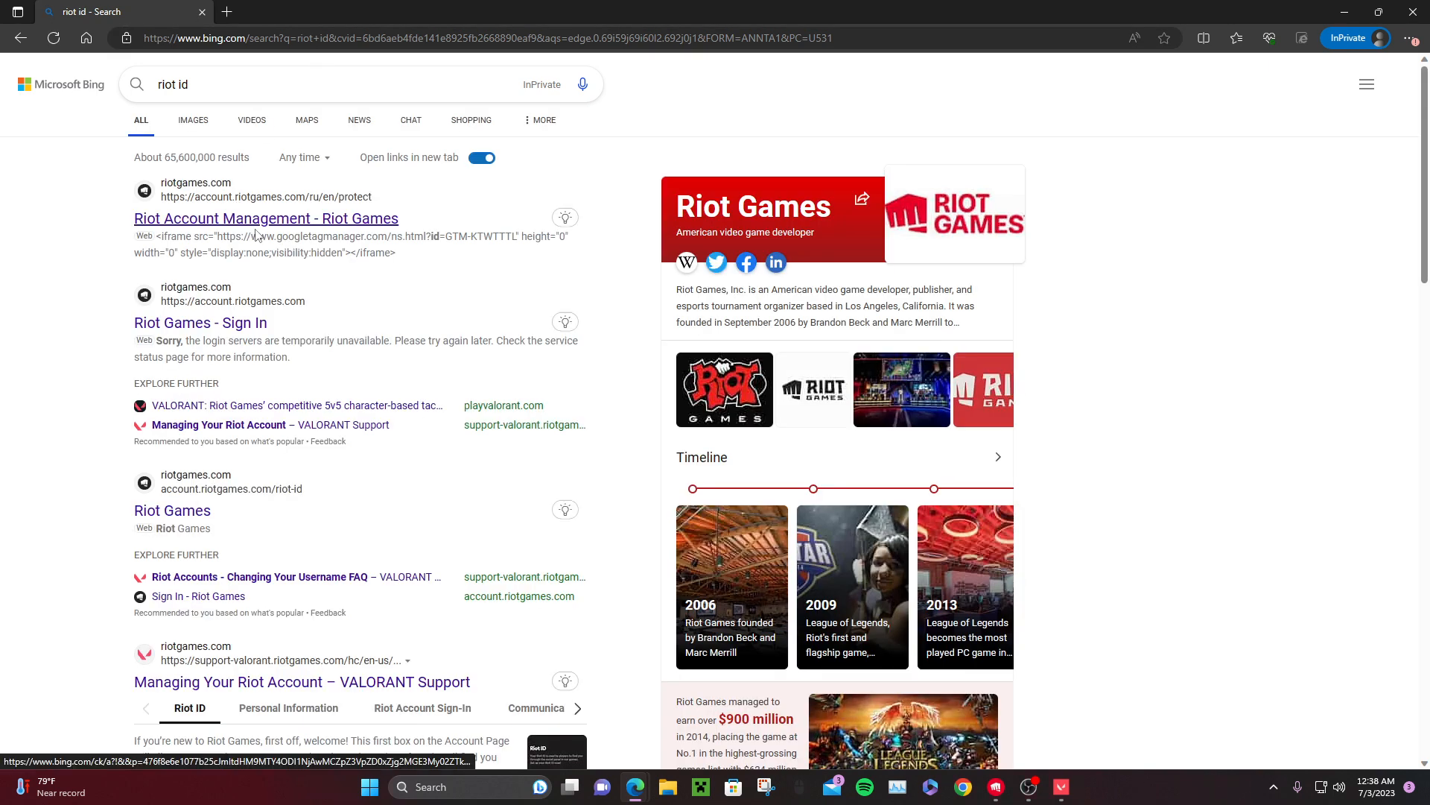
pyautogui.click(200, 322)
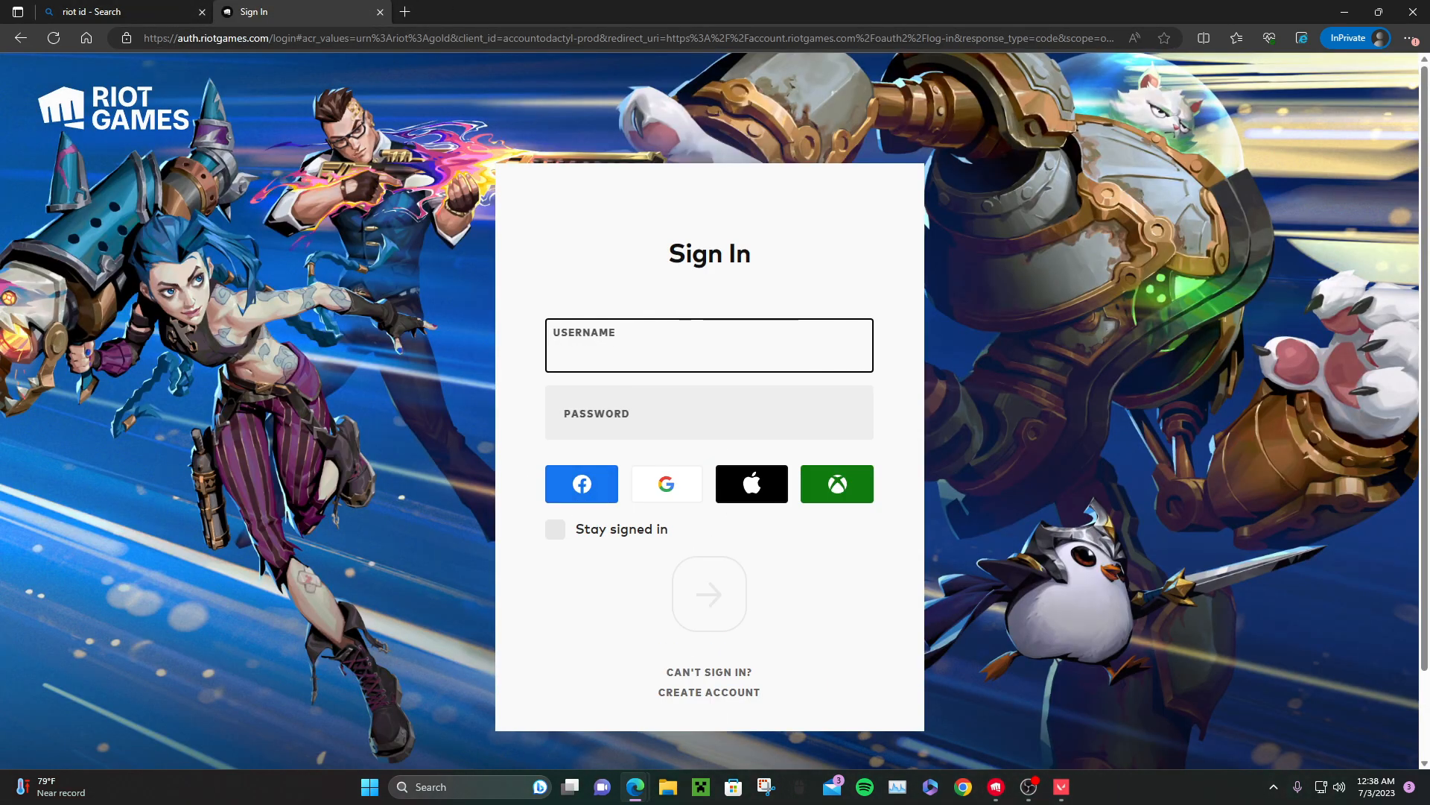
pyautogui.moveTo(637, 787)
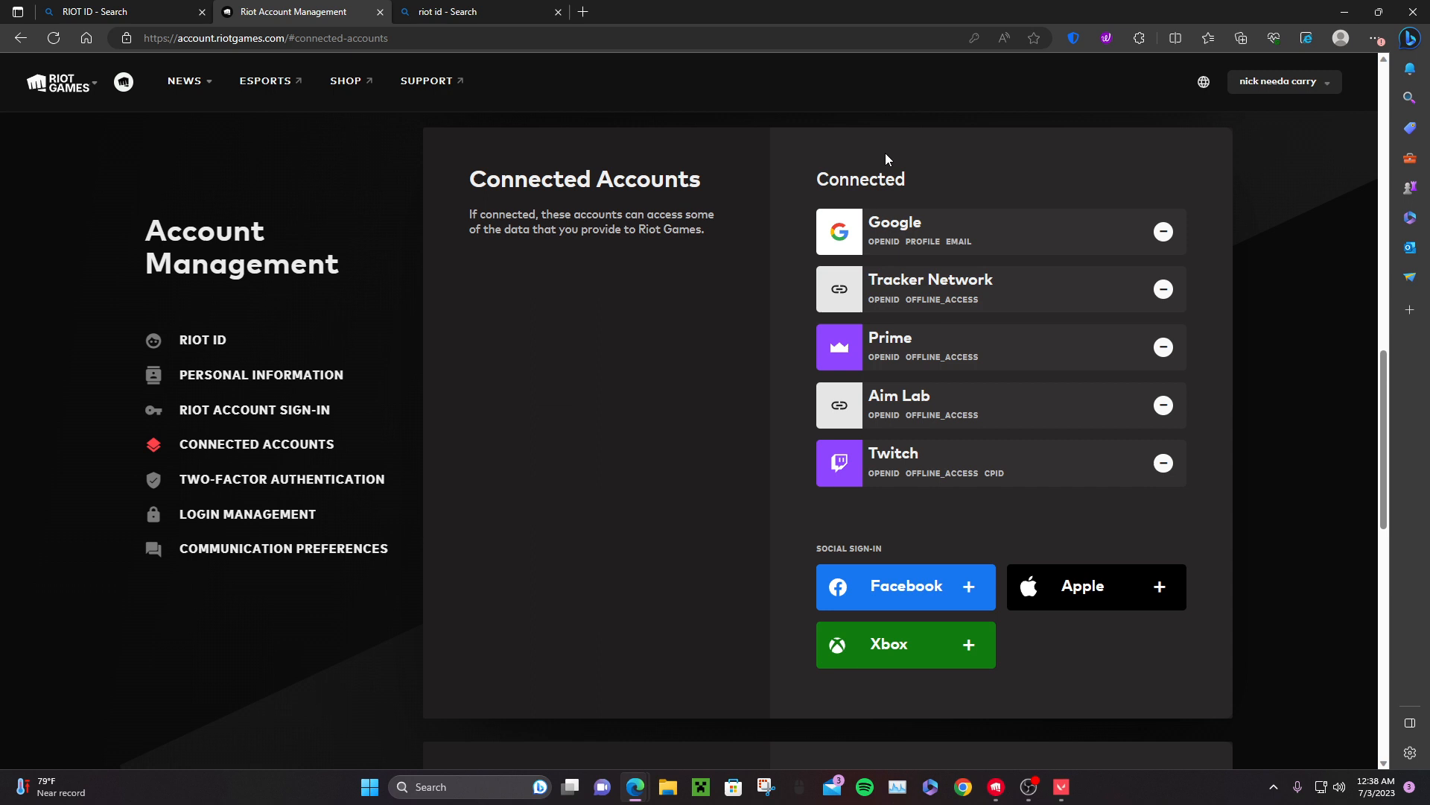
pyautogui.moveTo(908, 182)
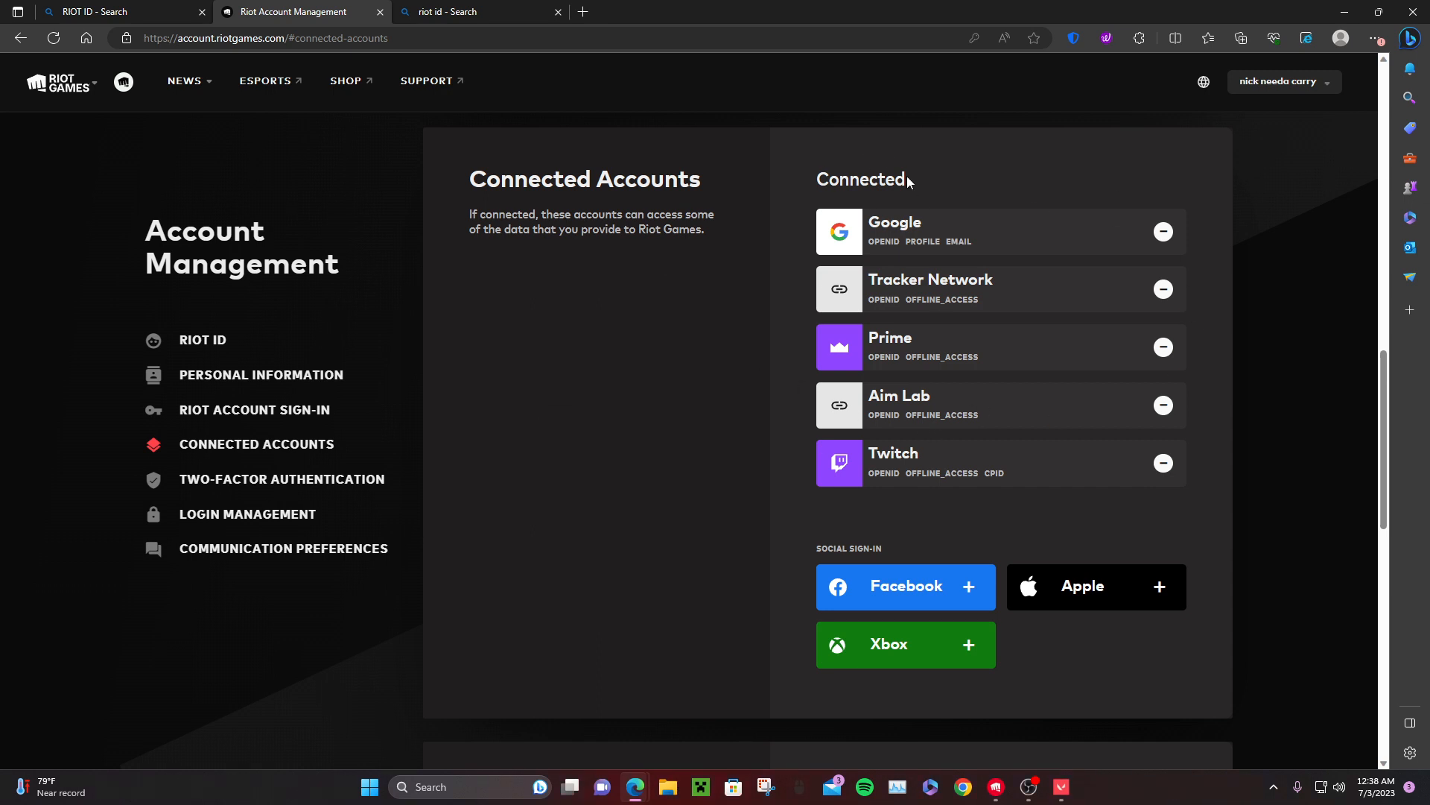
pyautogui.moveTo(793, 226)
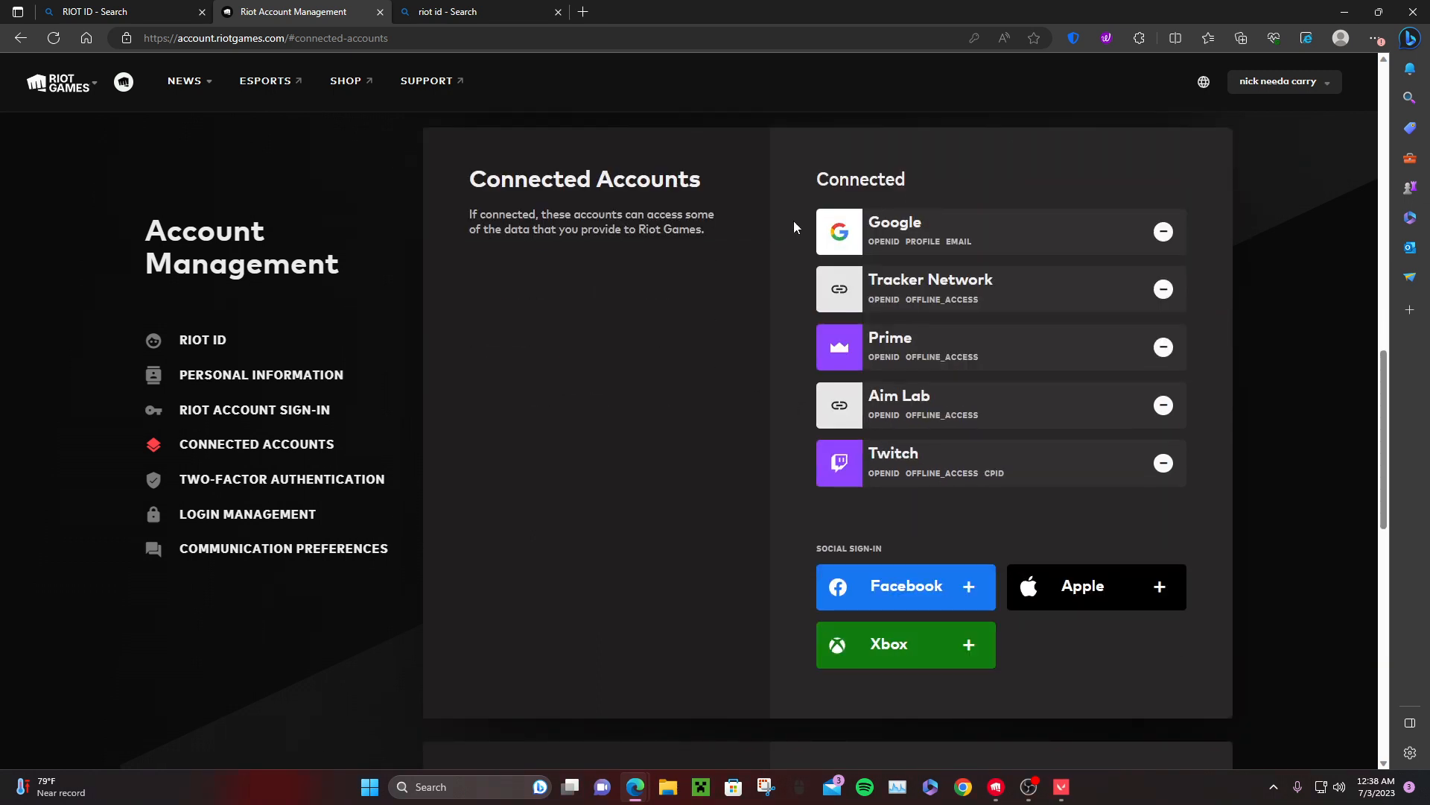
pyautogui.moveTo(880, 587)
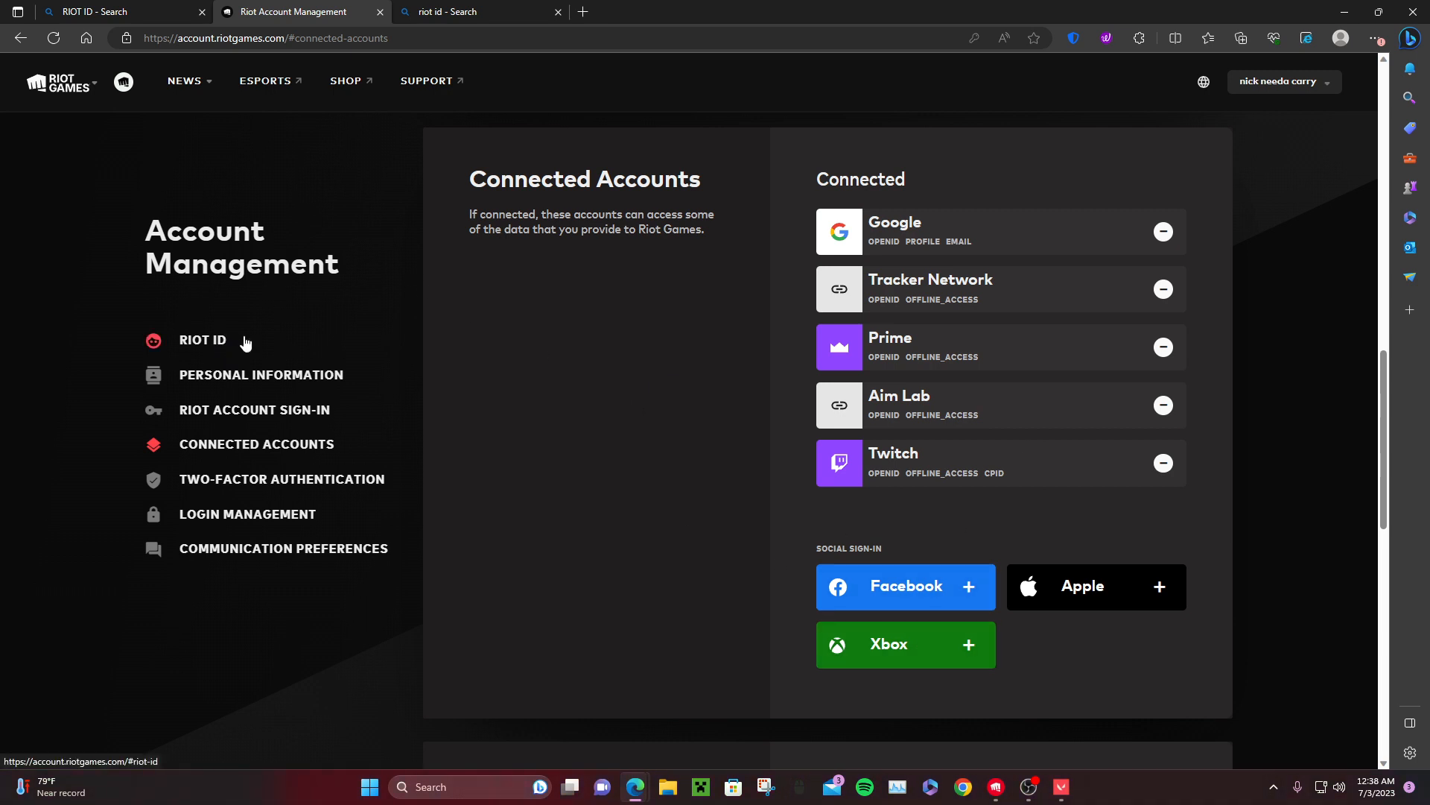
pyautogui.moveTo(255, 358)
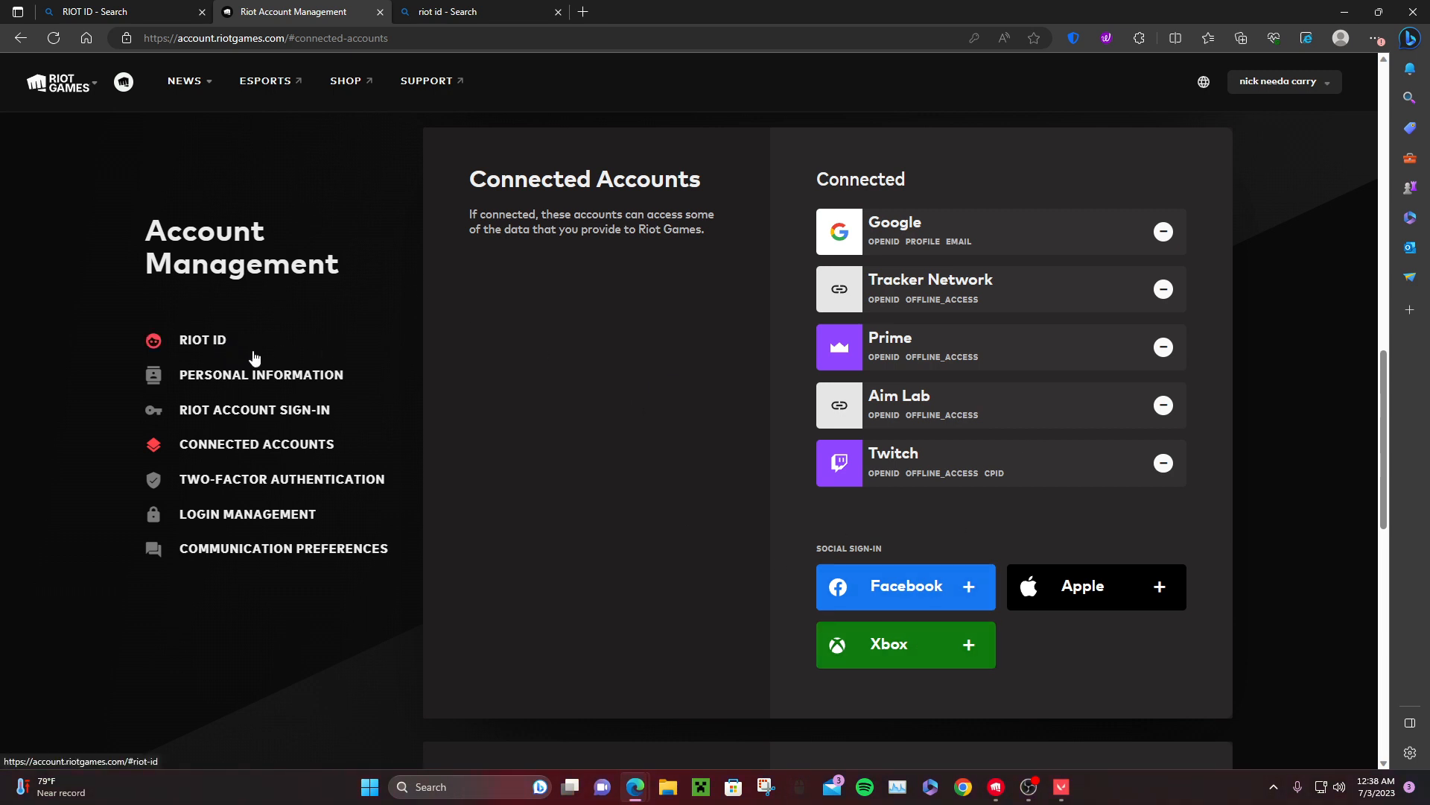
pyautogui.moveTo(177, 412)
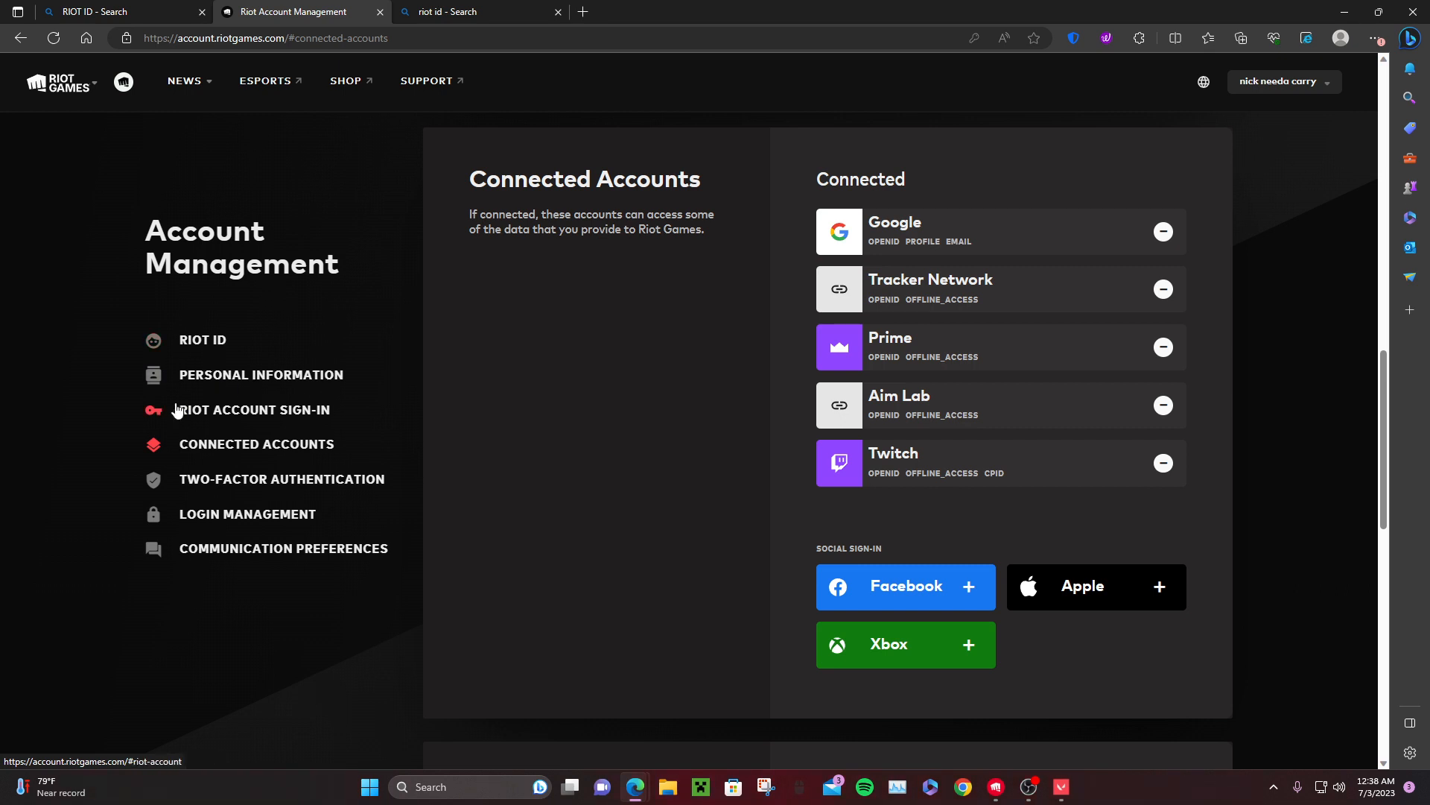
pyautogui.moveTo(315, 450)
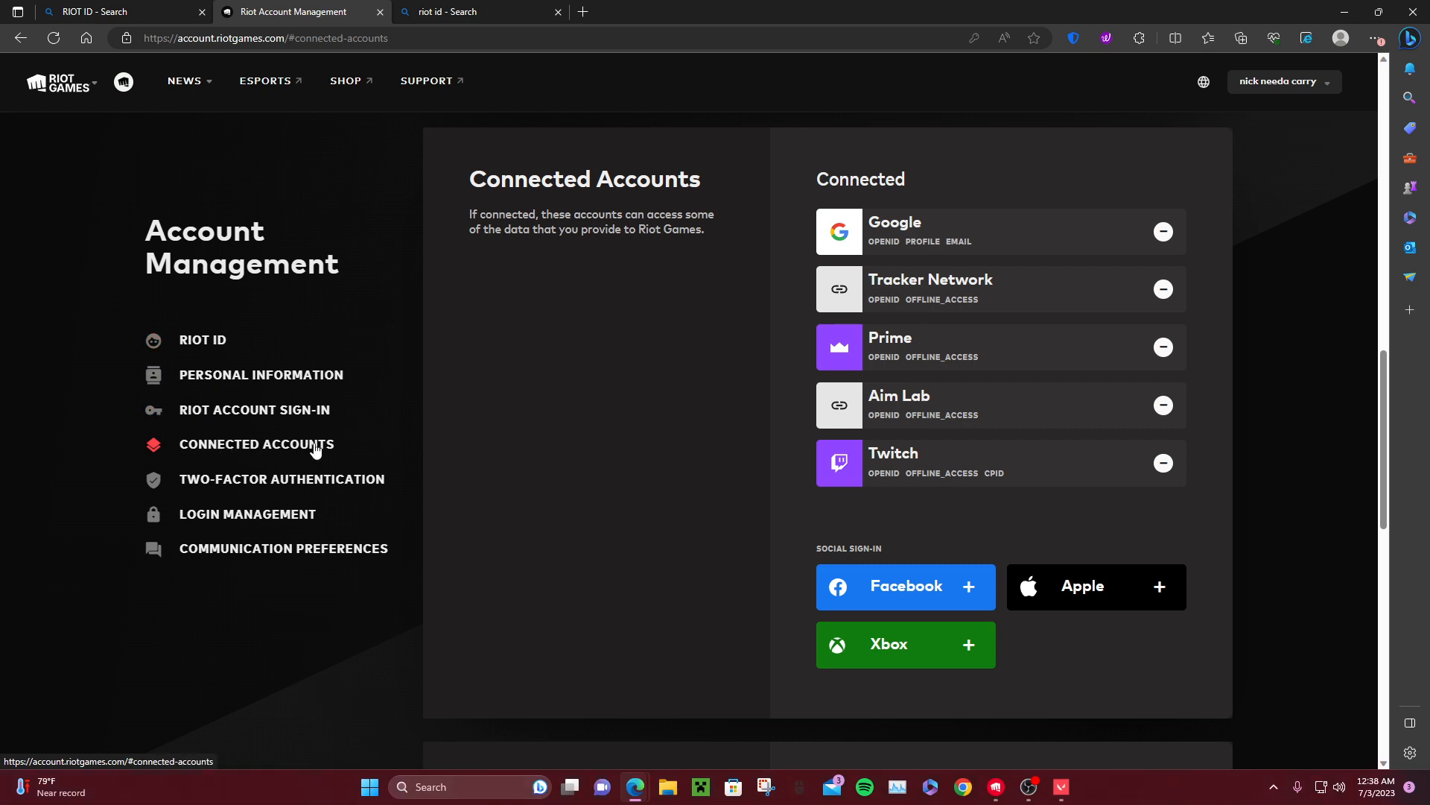
pyautogui.moveTo(335, 481)
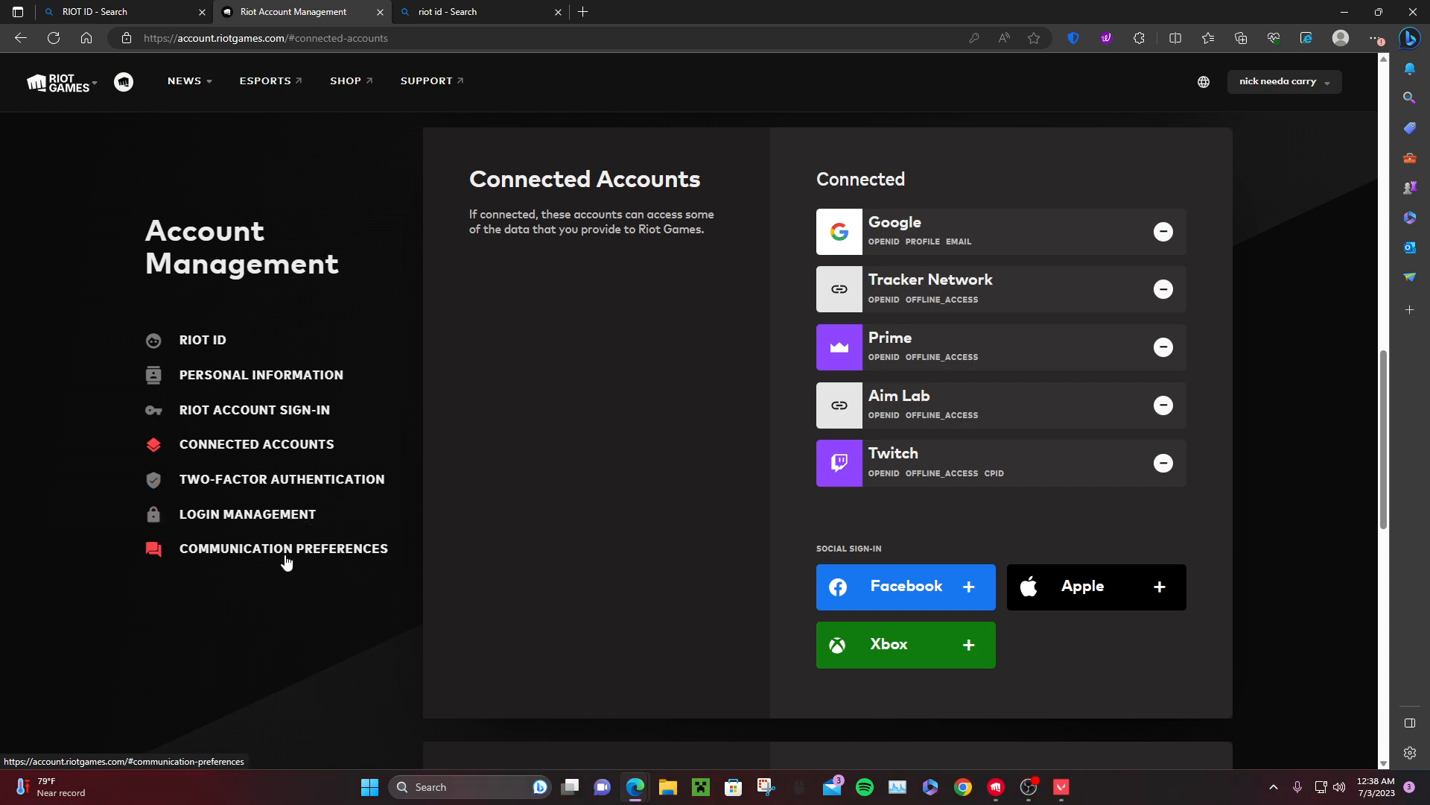
pyautogui.moveTo(289, 451)
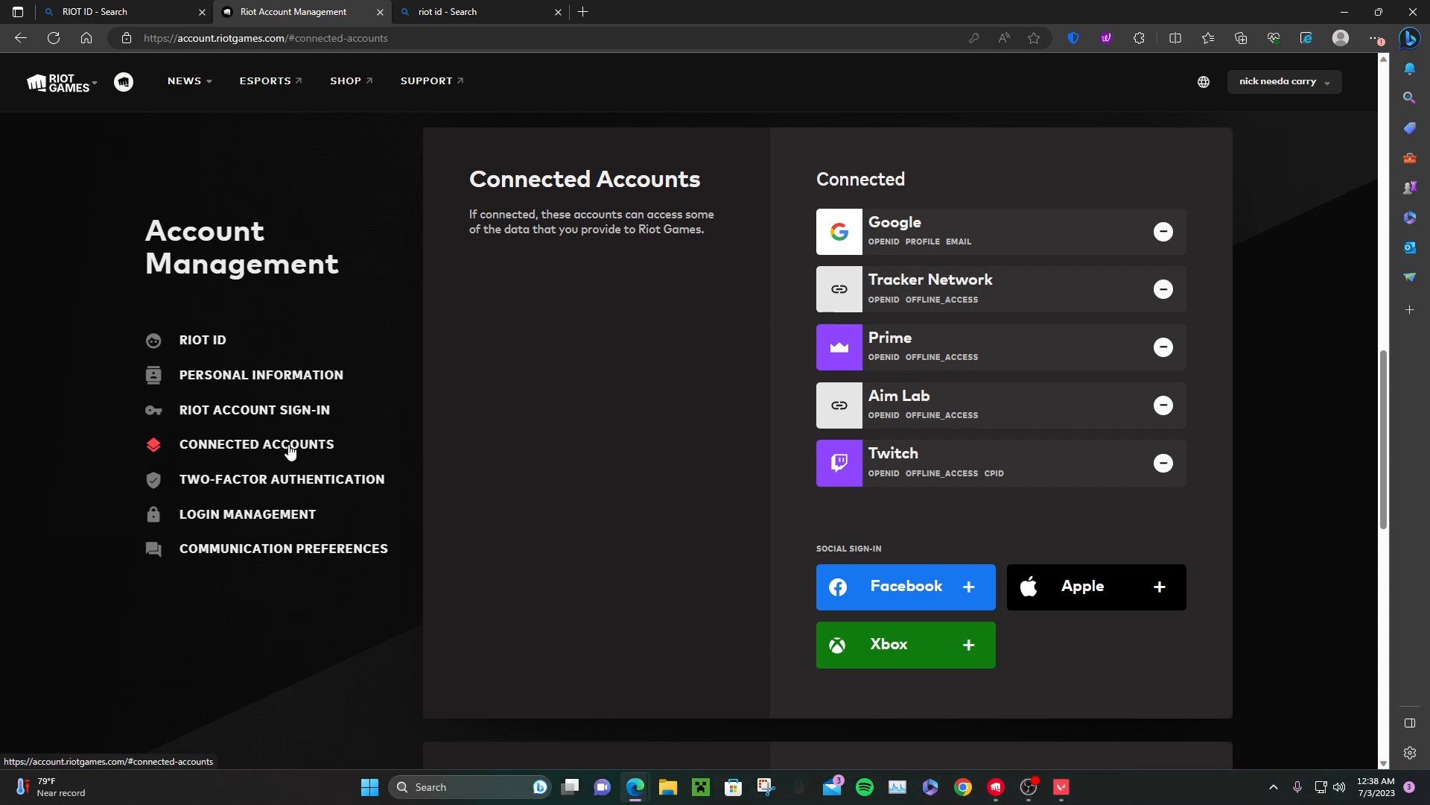
pyautogui.moveTo(383, 259)
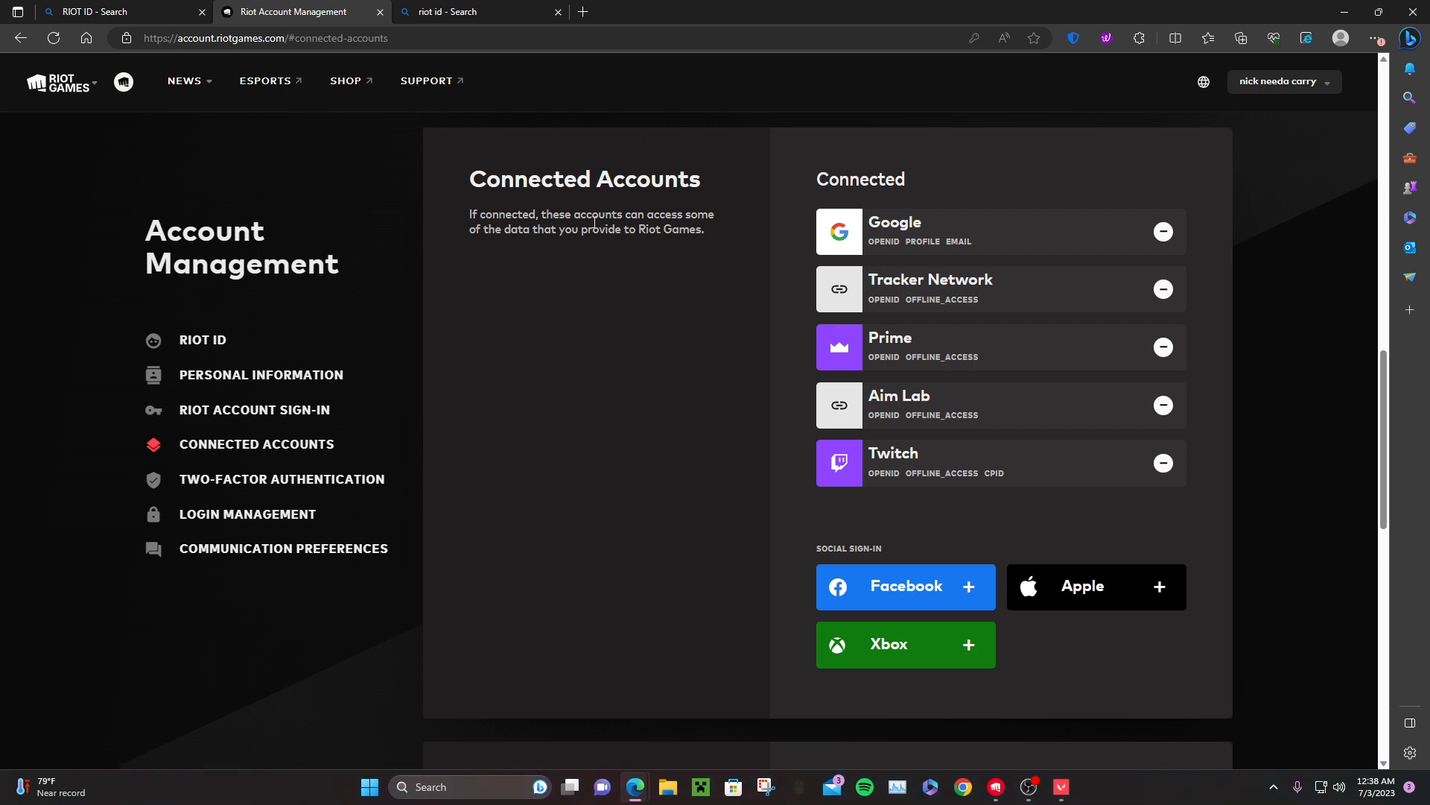
pyautogui.moveTo(733, 250)
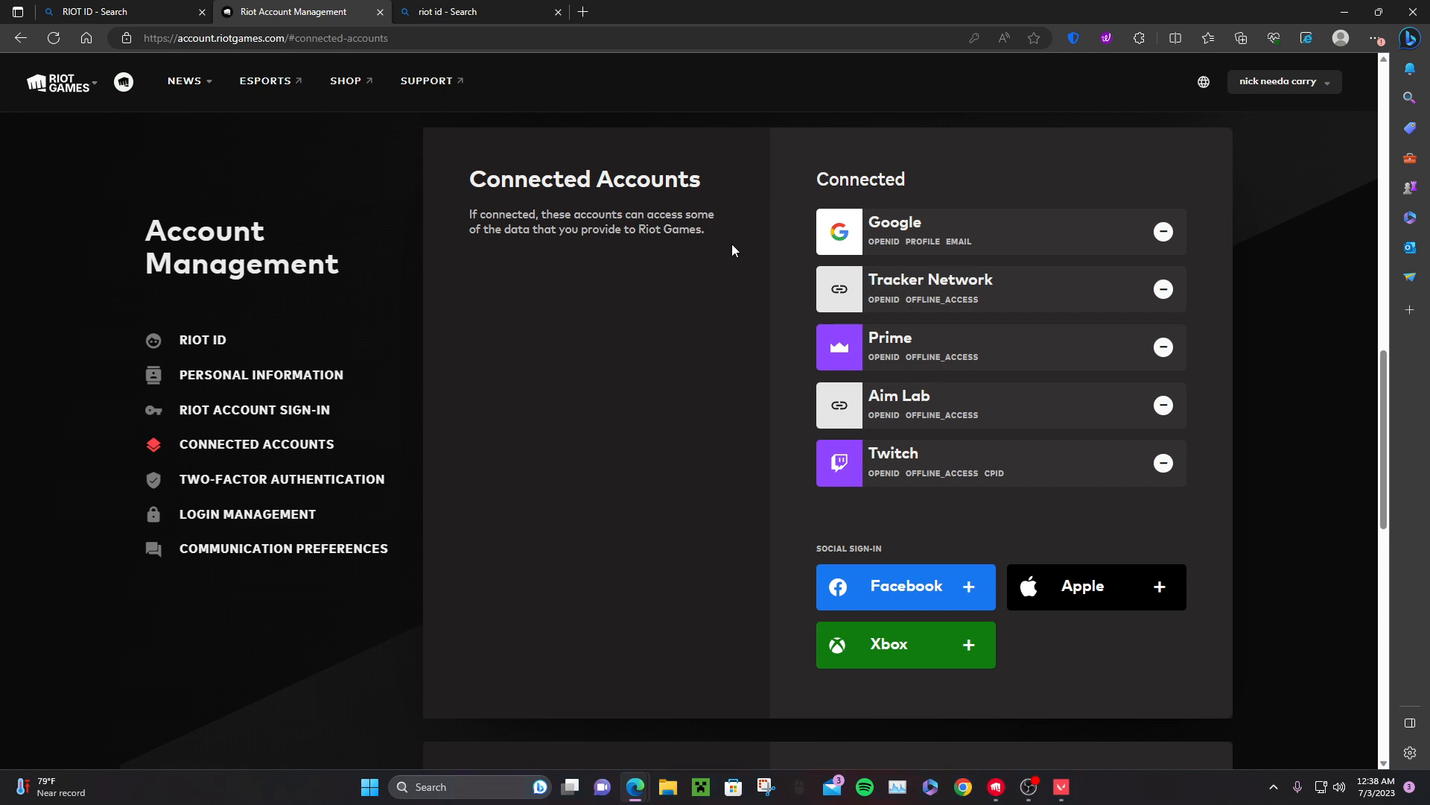
pyautogui.moveTo(982, 236)
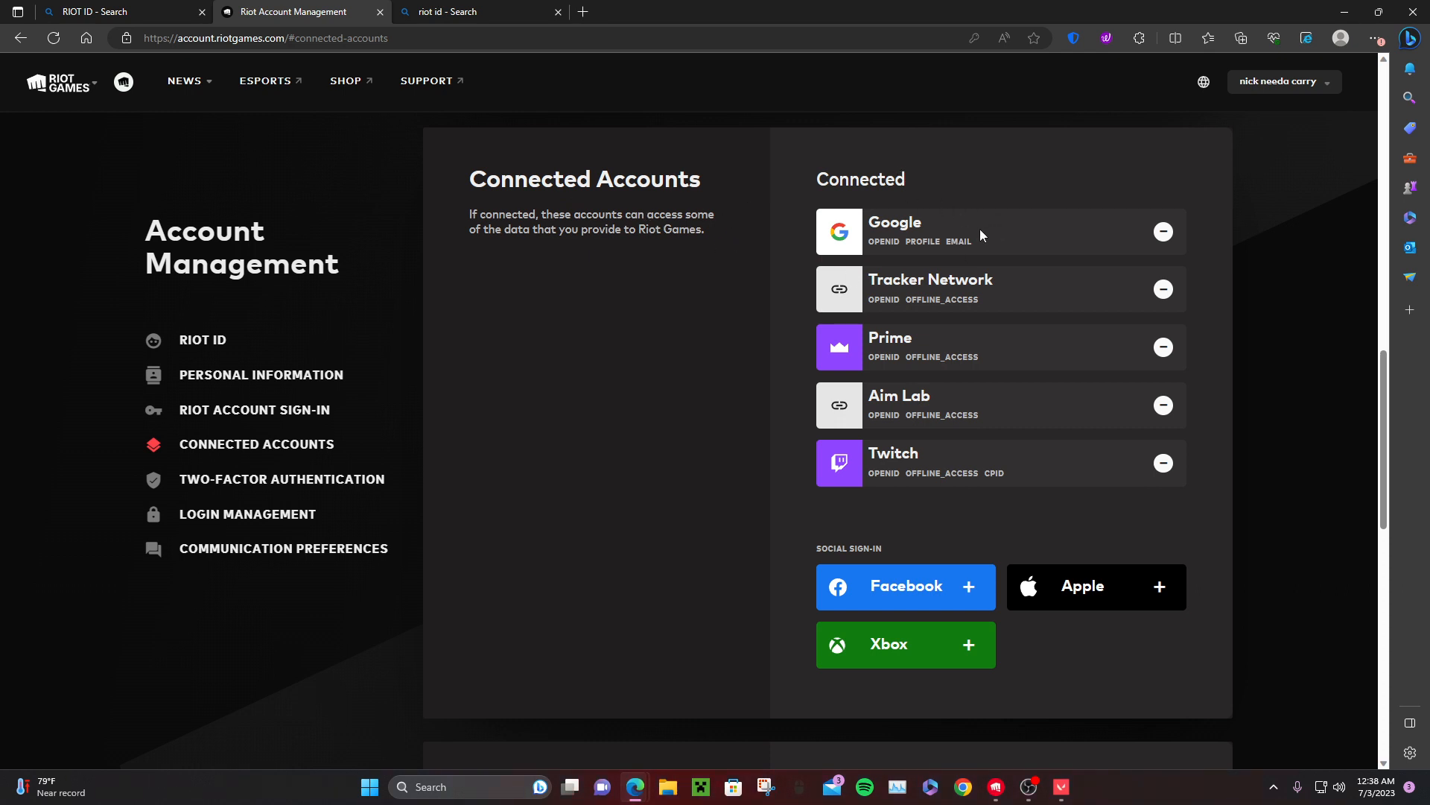
pyautogui.moveTo(794, 404)
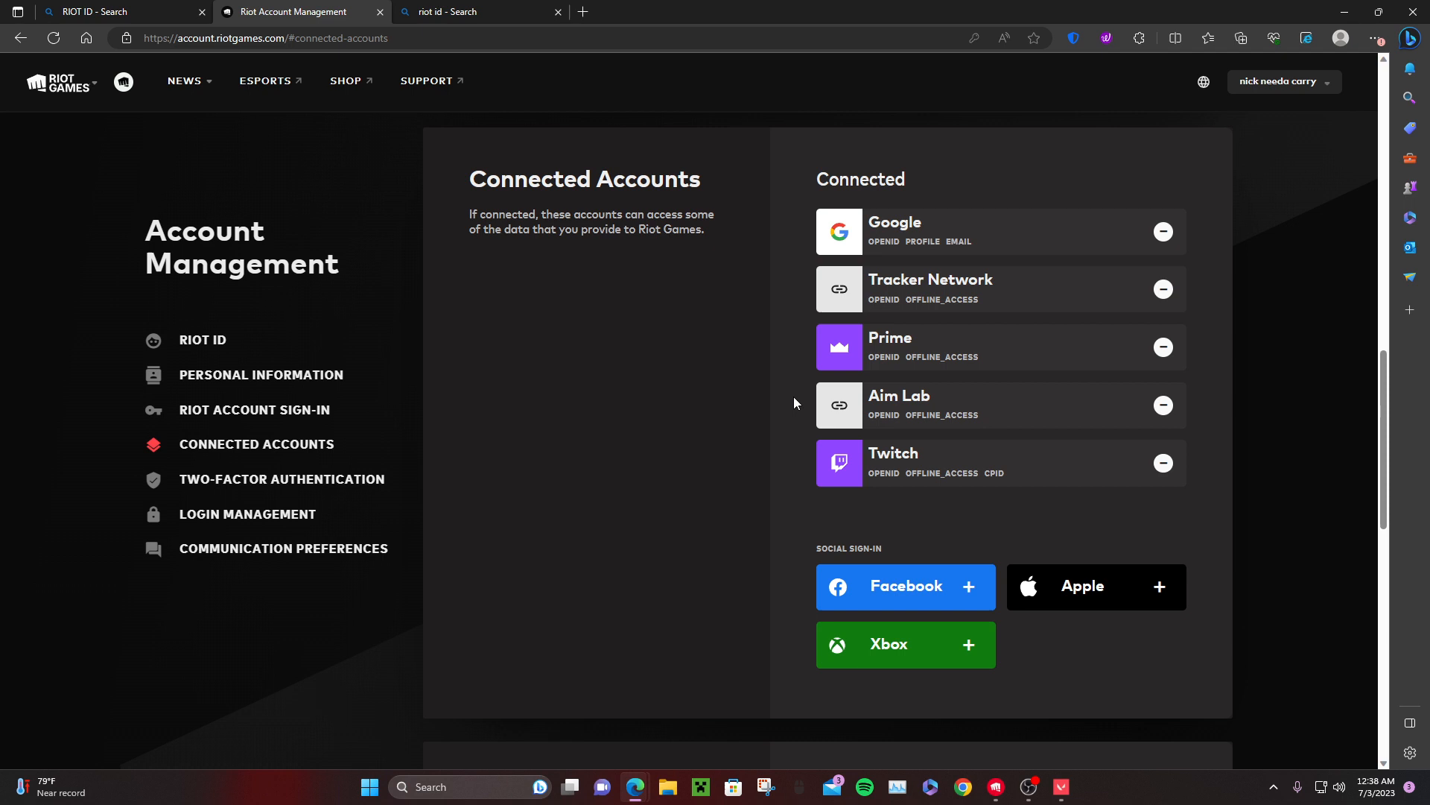
pyautogui.moveTo(237, 466)
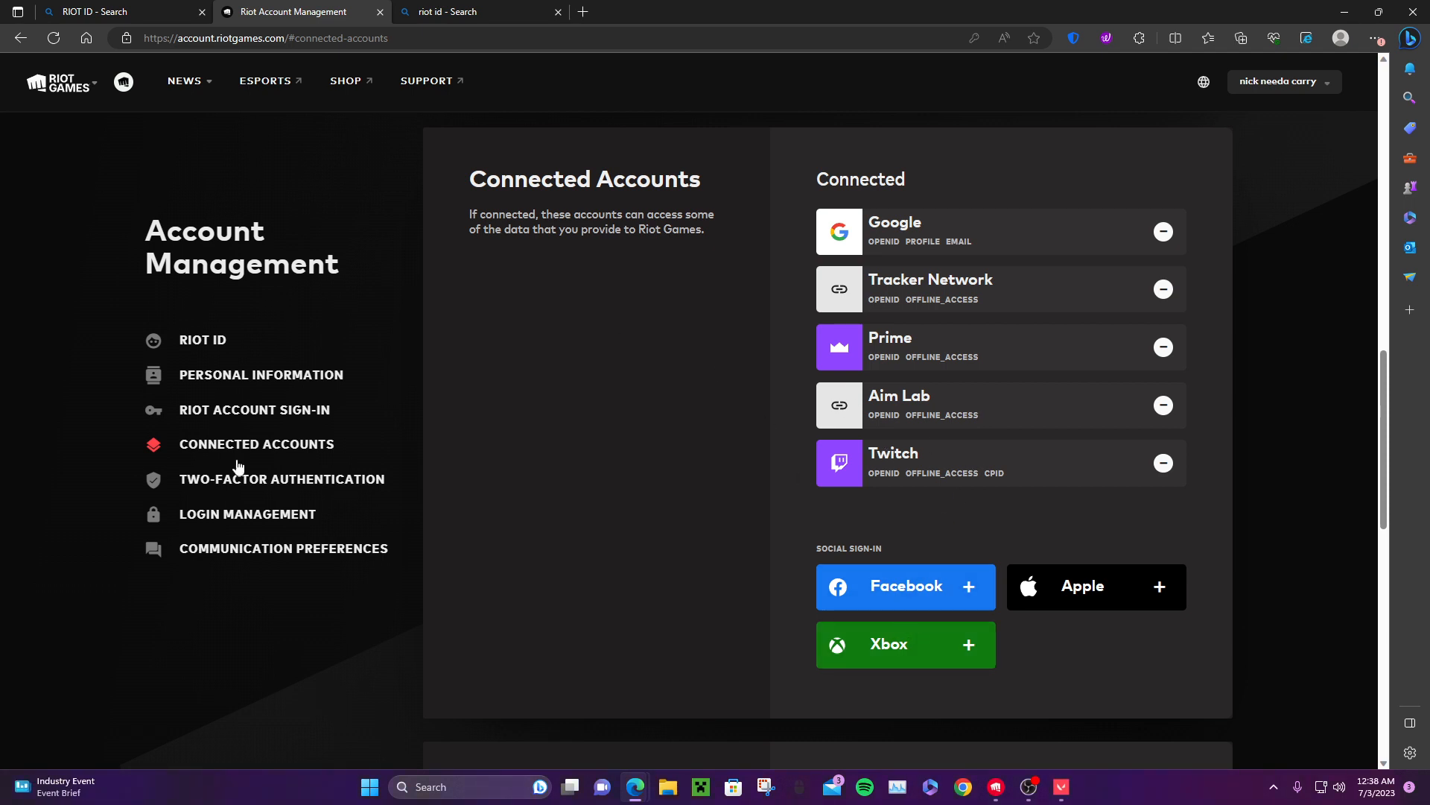
pyautogui.moveTo(818, 566)
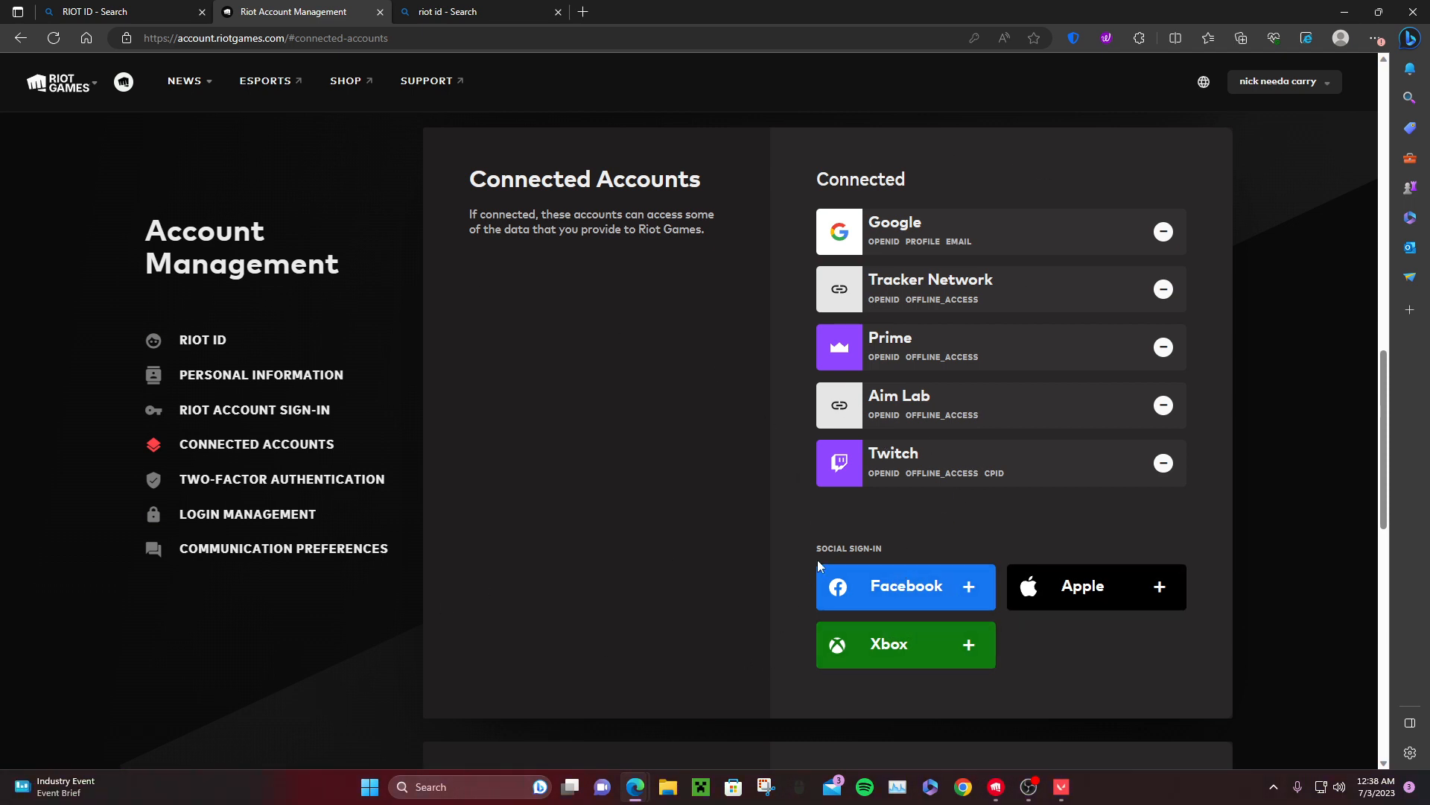
# Start linking Xbox under Social Sign-In and choose to use another Microsoft account.
pyautogui.scroll(-3)
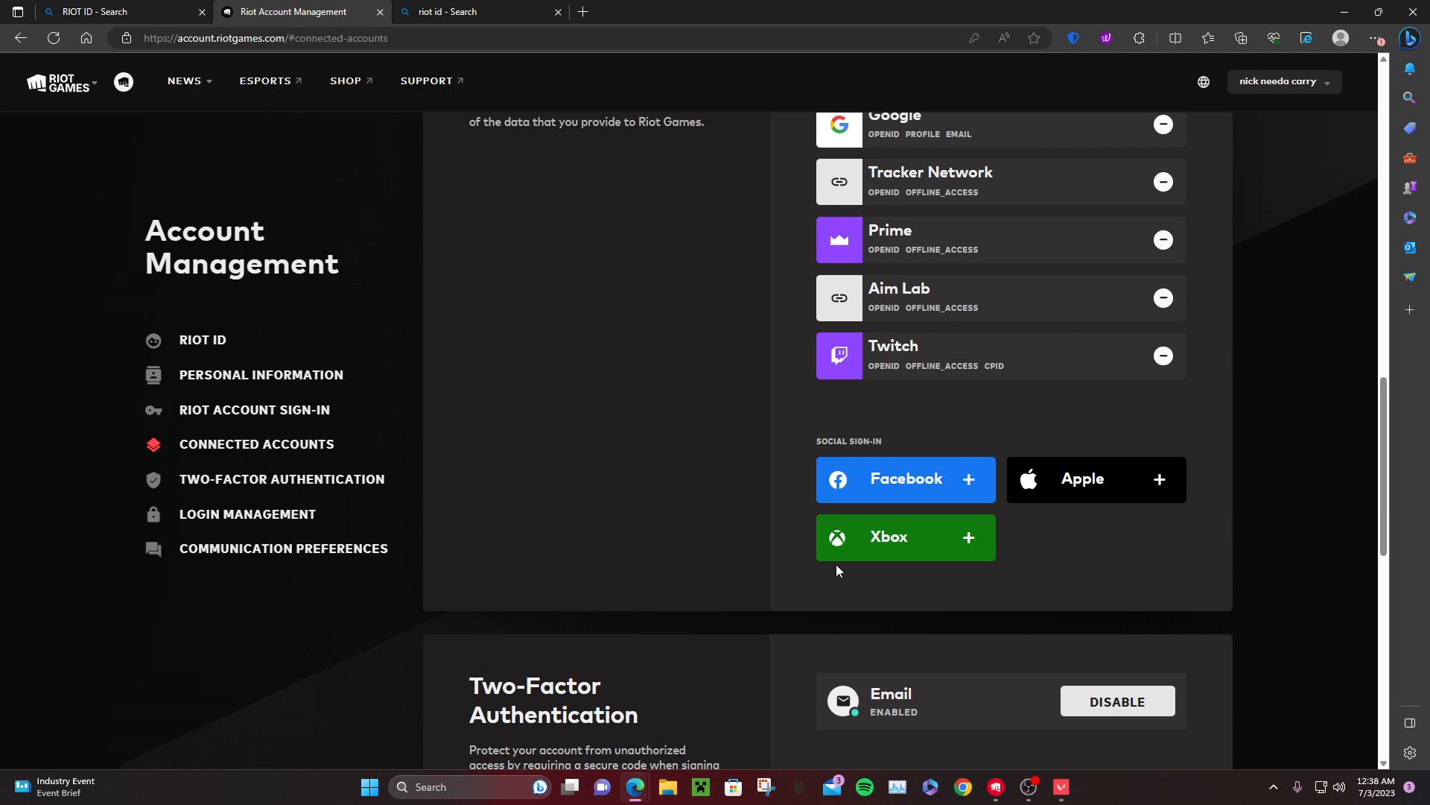
pyautogui.click(904, 537)
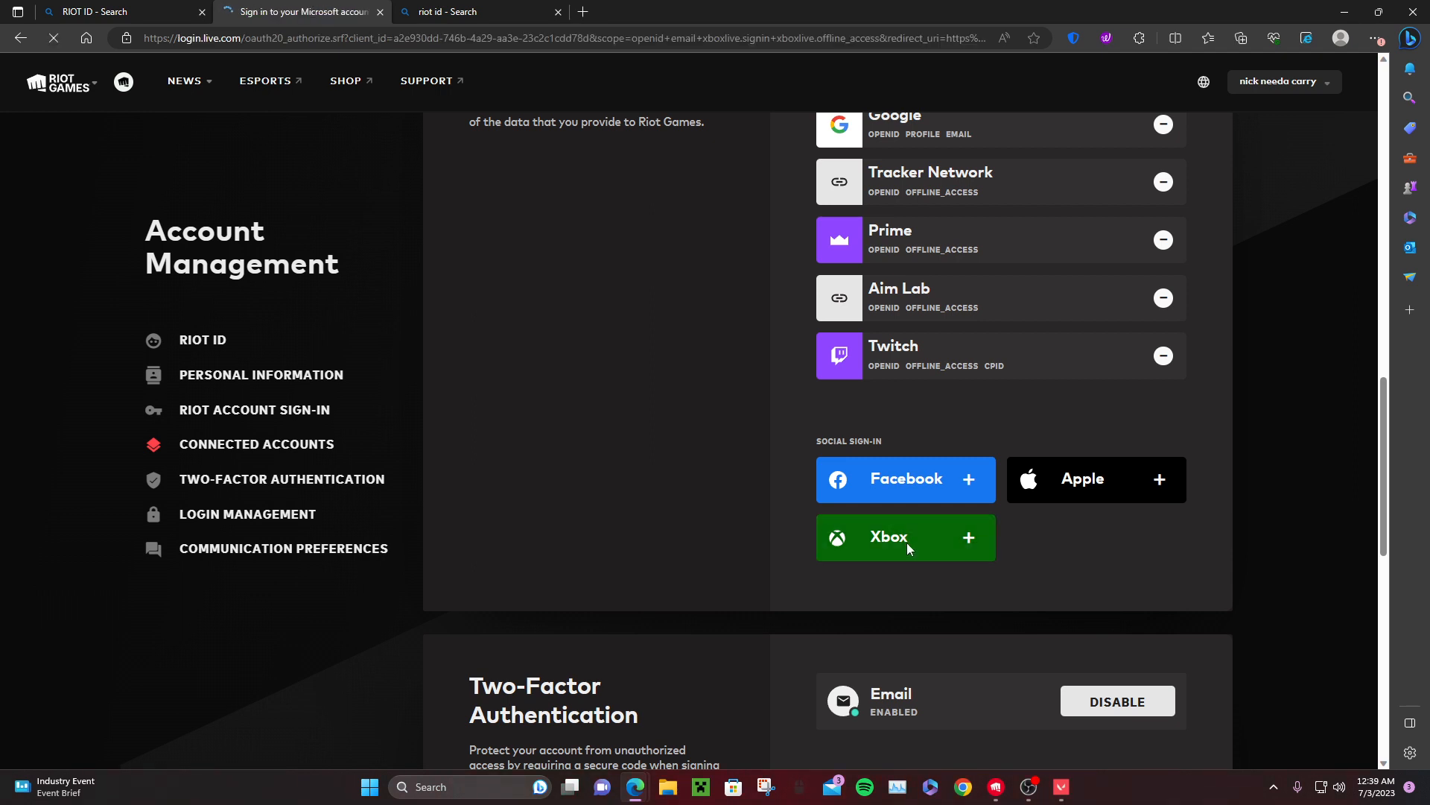
pyautogui.click(905, 537)
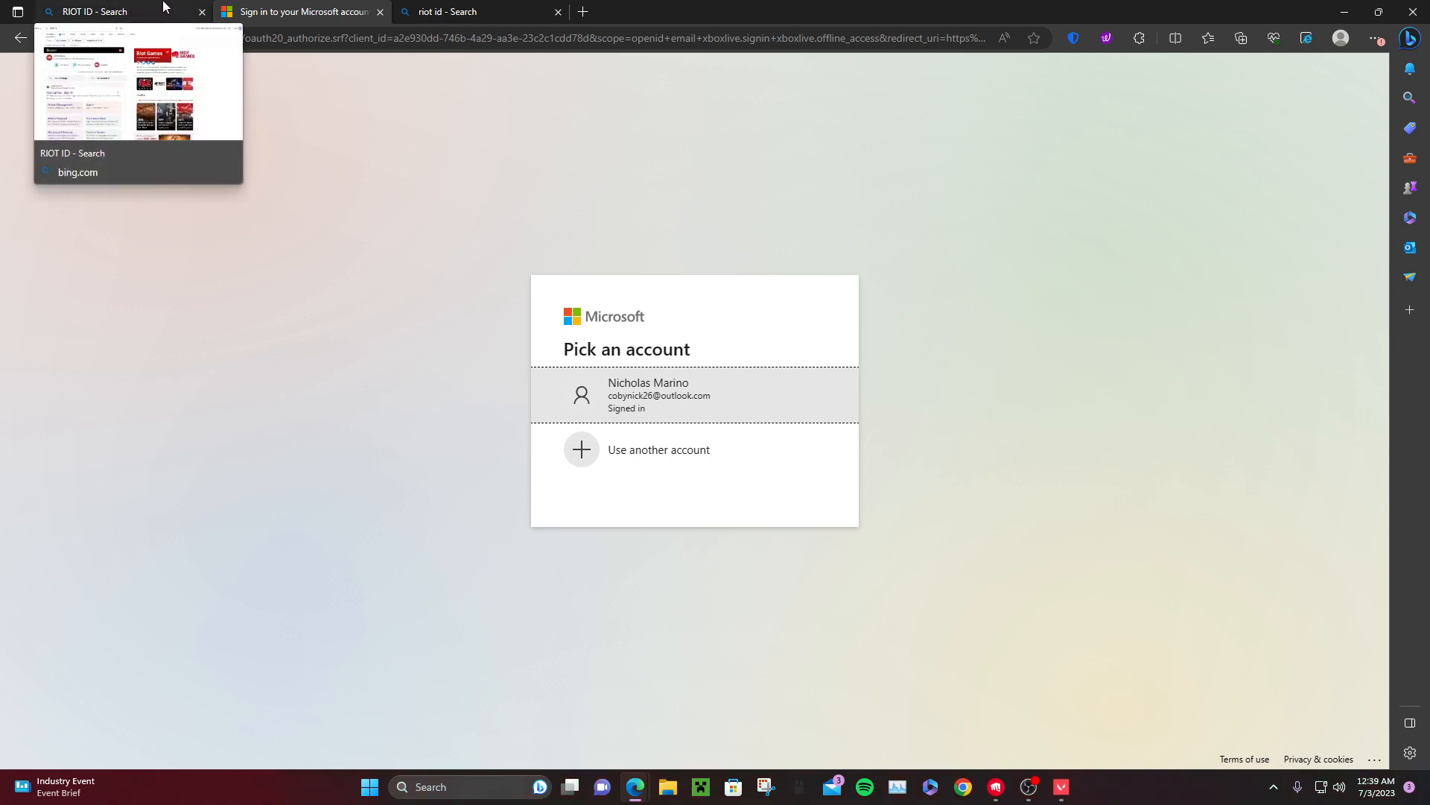
pyautogui.click(659, 448)
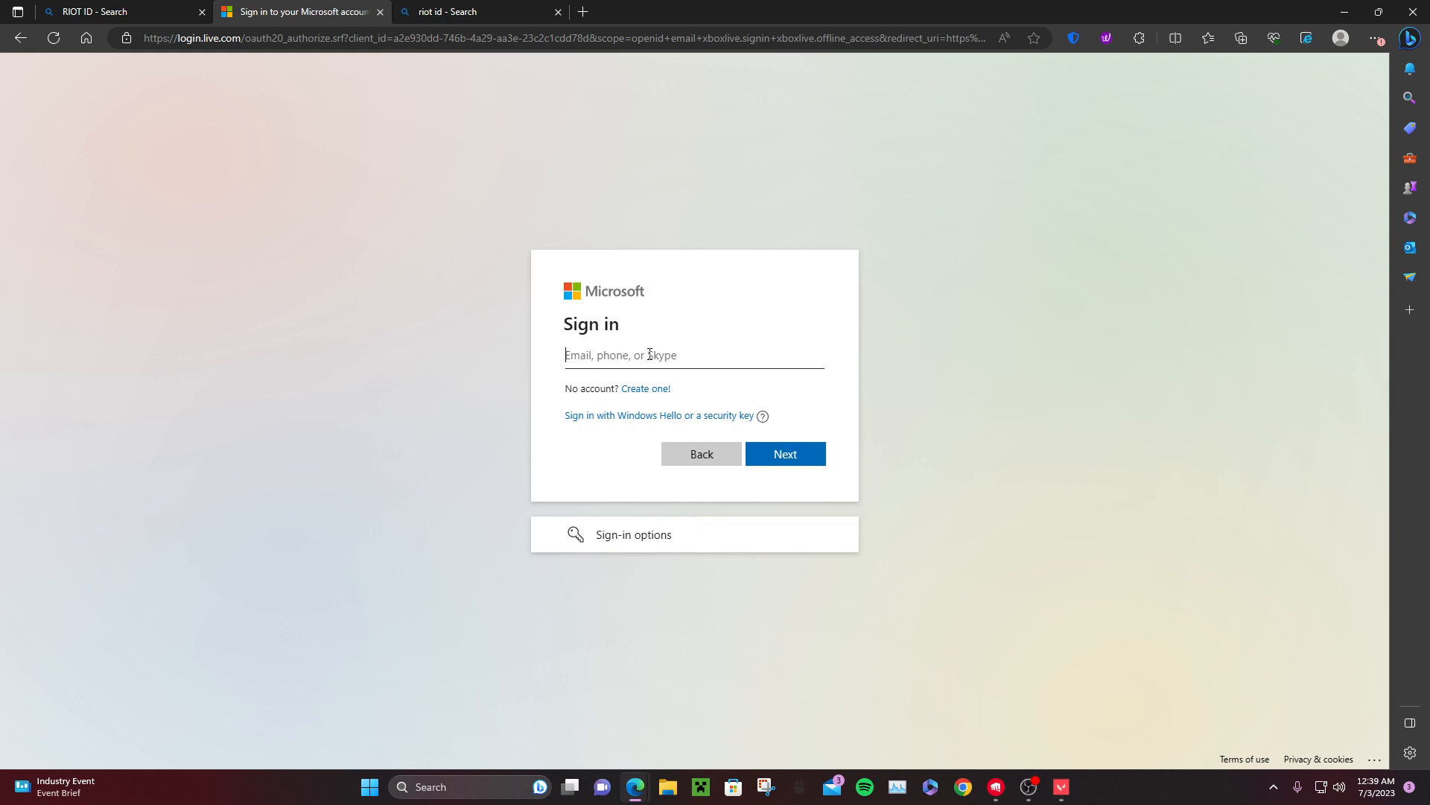